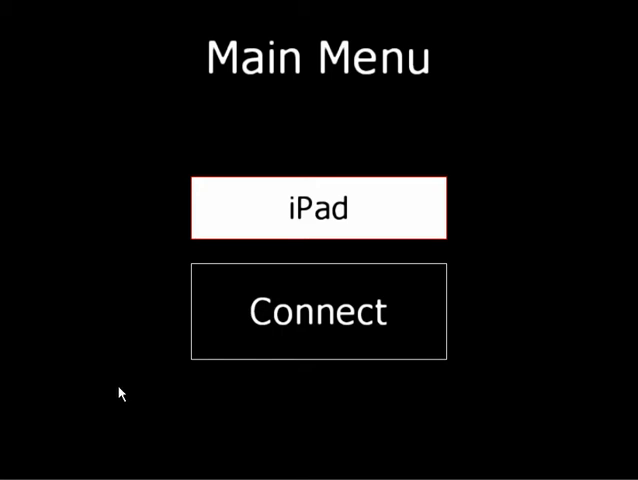
mouse_move(124, 398)
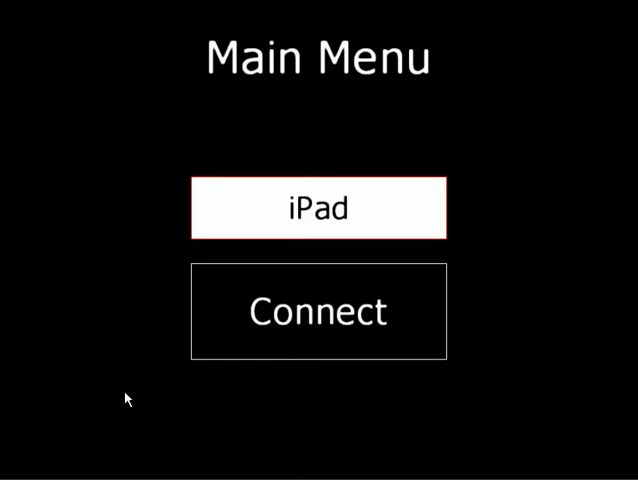
mouse_move(148, 382)
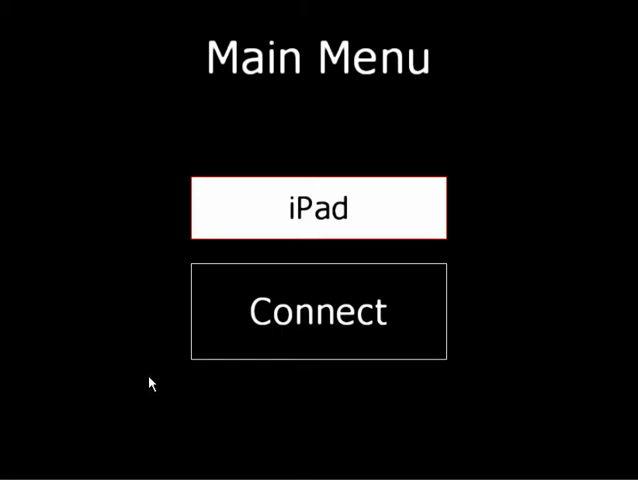
mouse_move(144, 370)
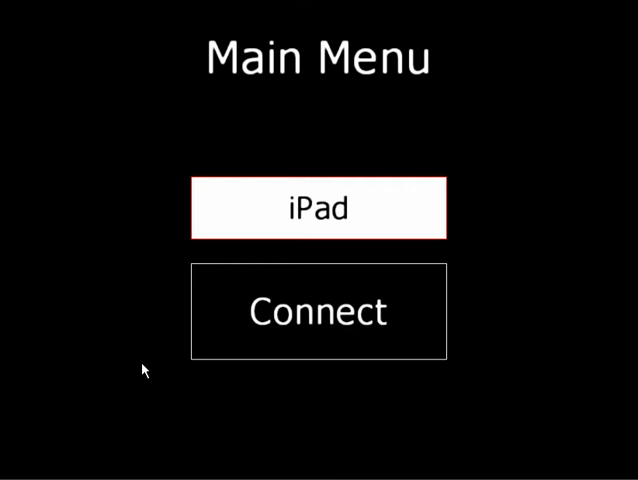
mouse_move(244, 342)
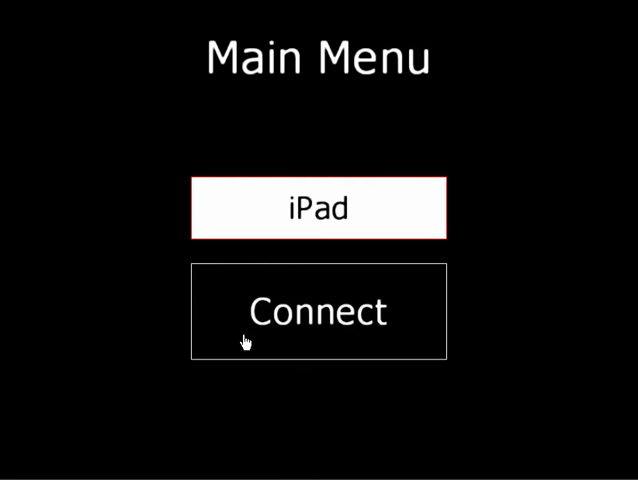
left_click(316, 312)
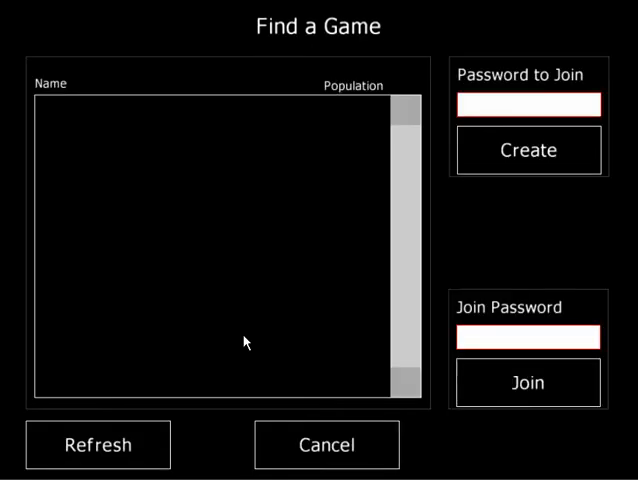
left_click(326, 444)
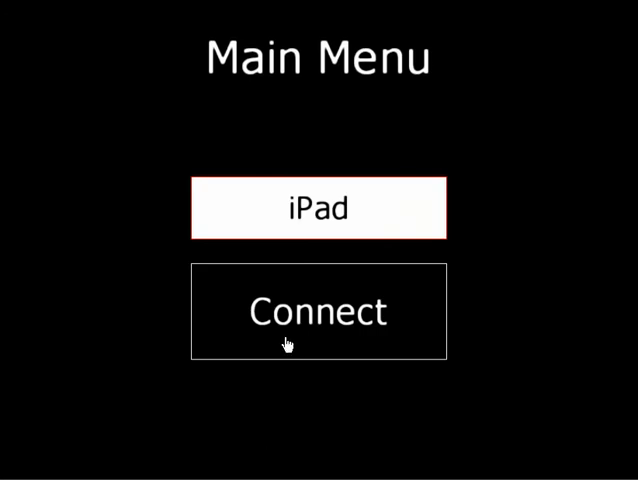
left_click(316, 312)
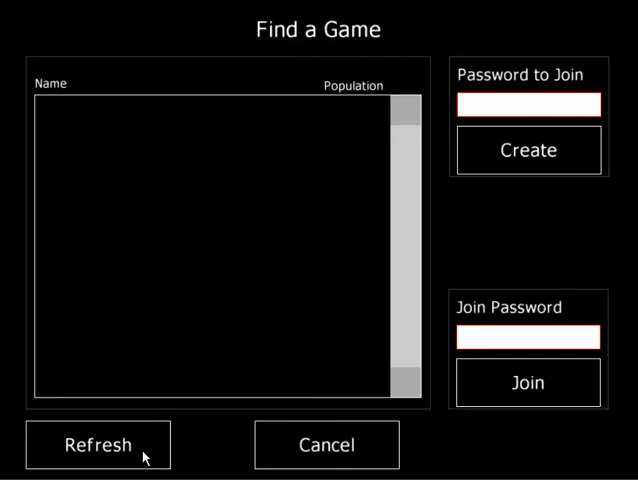
left_click(326, 444)
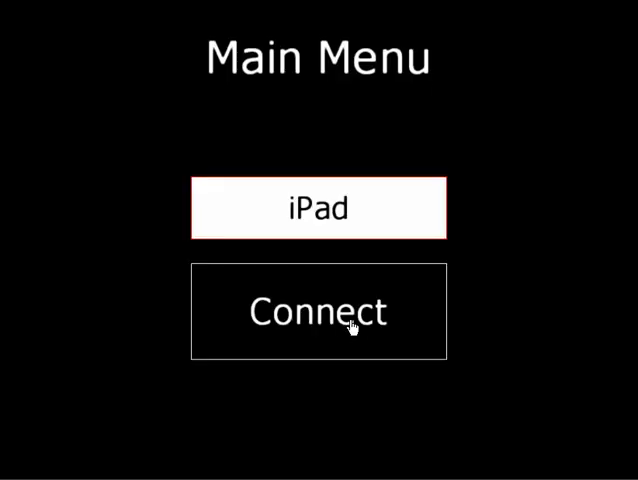
left_click(316, 312)
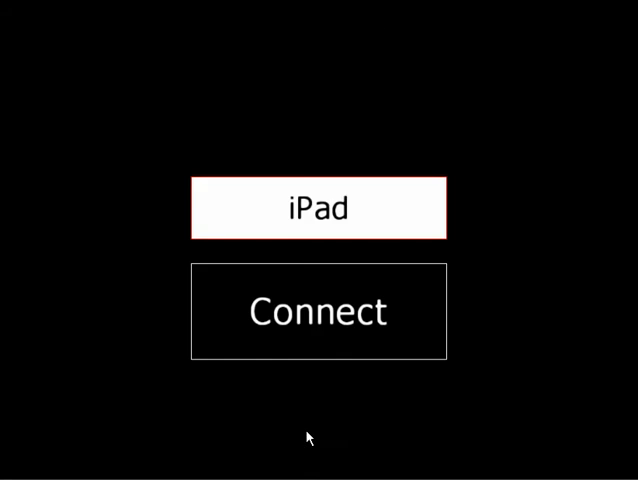
left_click(316, 312)
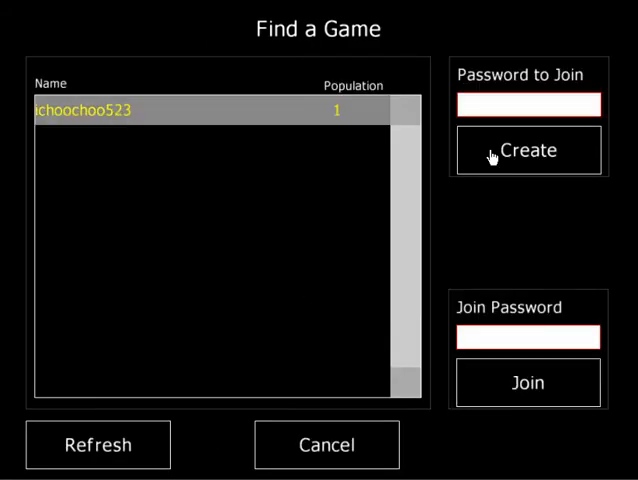
mouse_move(592, 396)
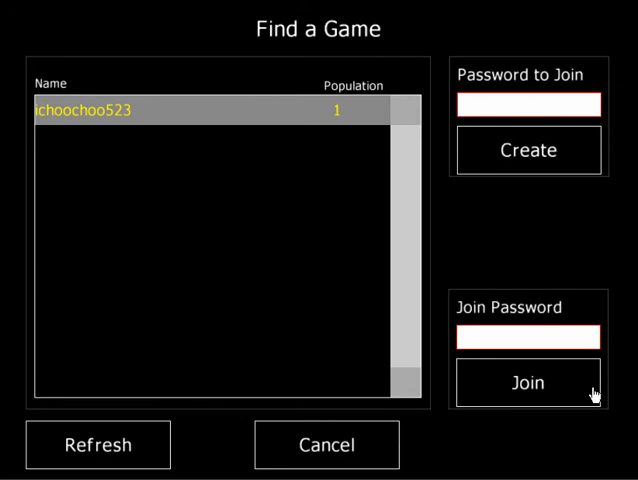
left_click(528, 384)
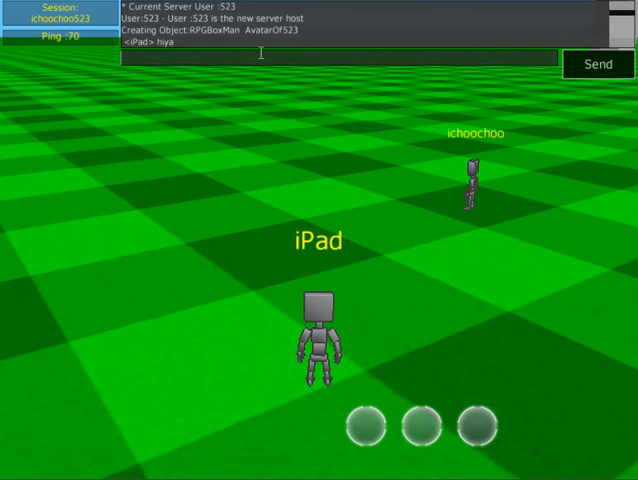
type("ok, make ine ple")
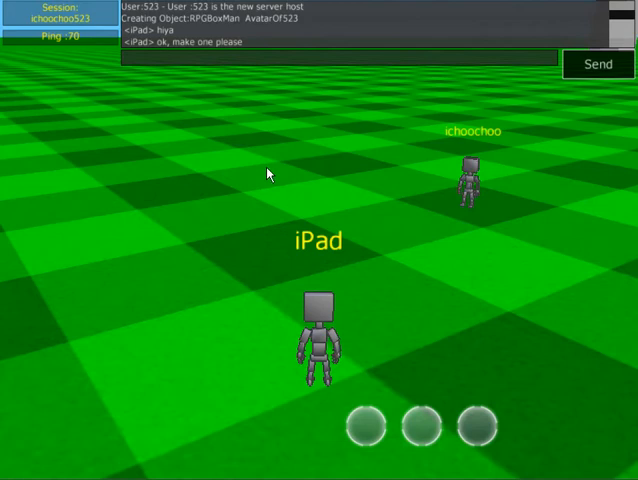
mouse_move(476, 356)
type("let er rip :)")
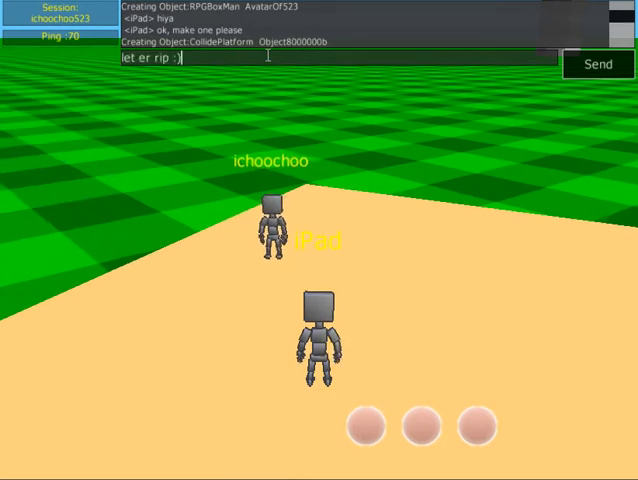
- Send the chat message to the other player while riding the moving platform
left_click(598, 64)
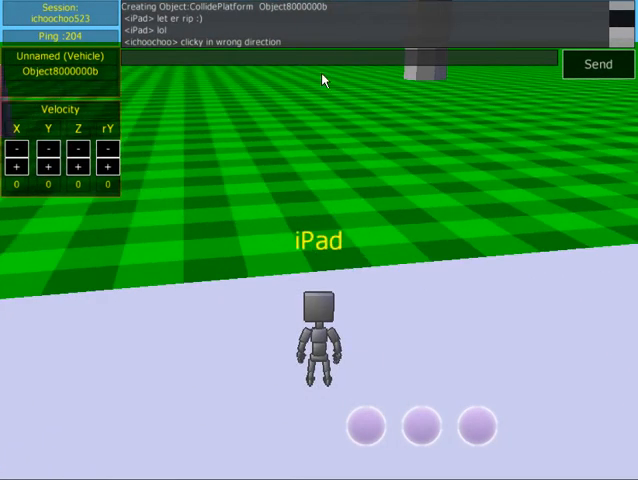
- Send 'come pick me up' in chat, then send 'Thanks man' once picked up
type("come pick")
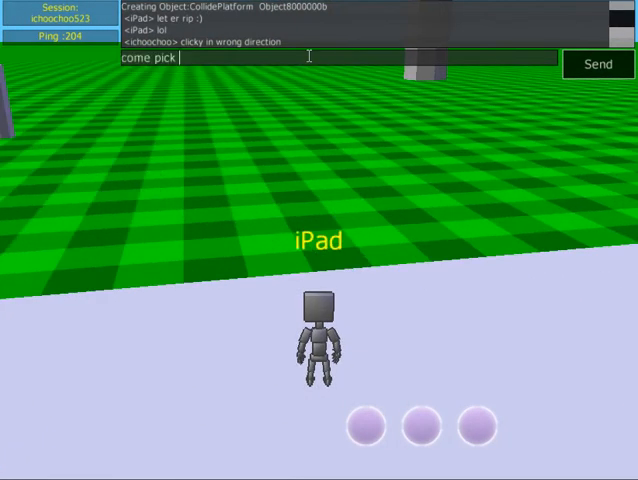
left_click(596, 64)
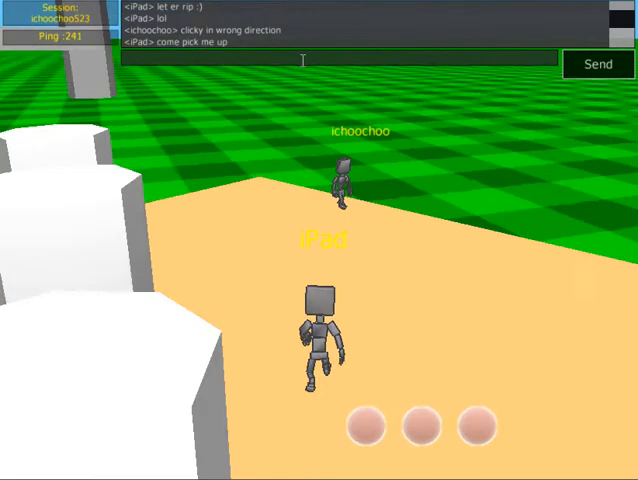
type("Thank")
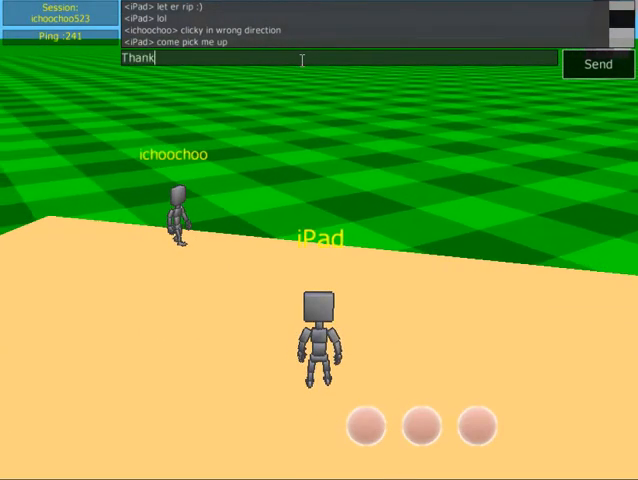
left_click(598, 64)
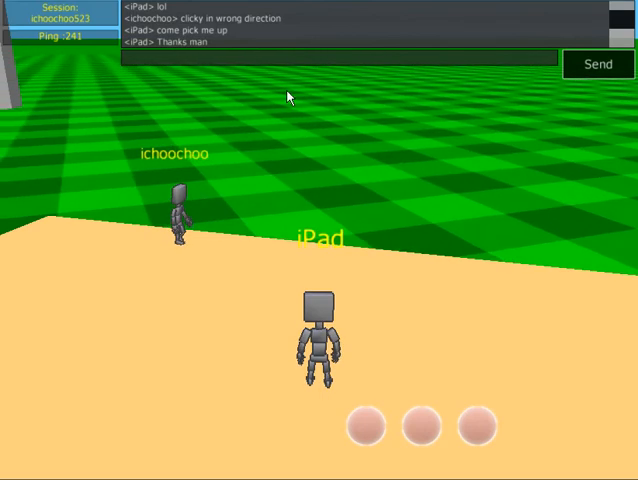